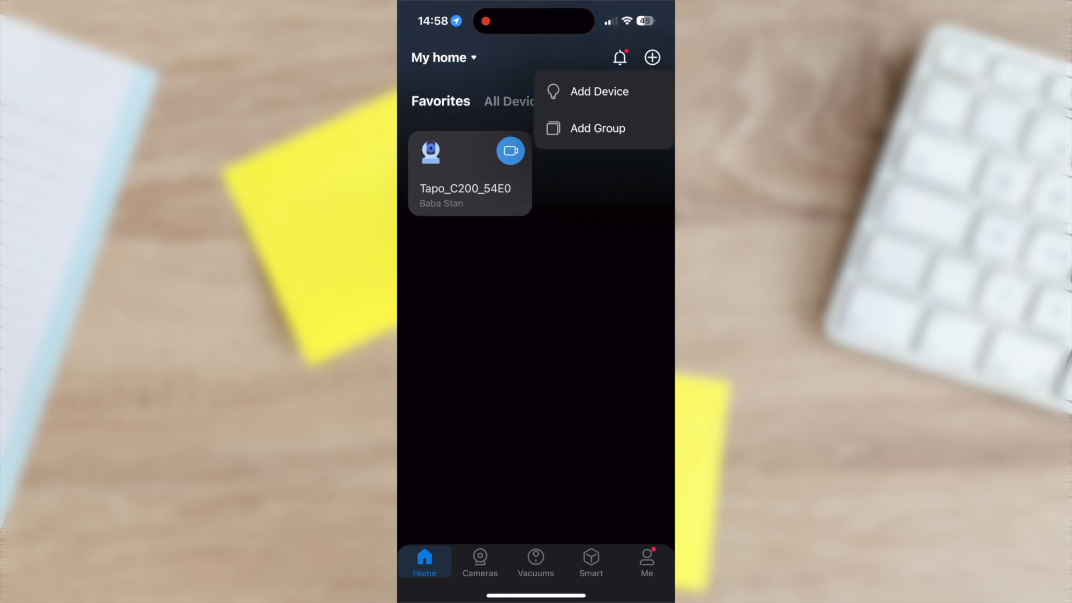
# Step: Add a new indoor camera and confirm its LED is blinking red and green
pyautogui.click(600, 91)
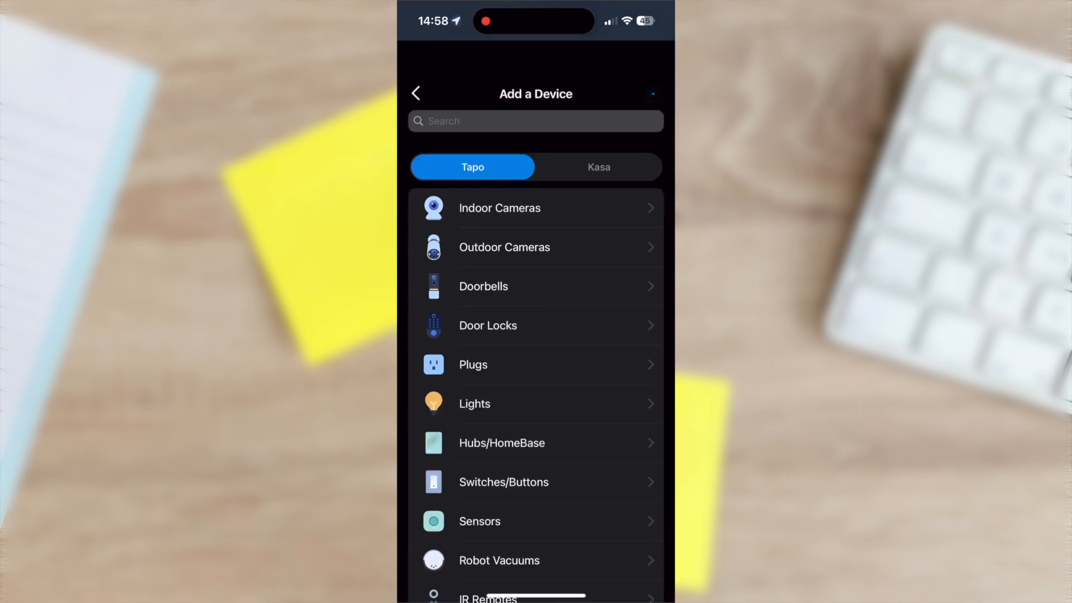
pyautogui.click(499, 208)
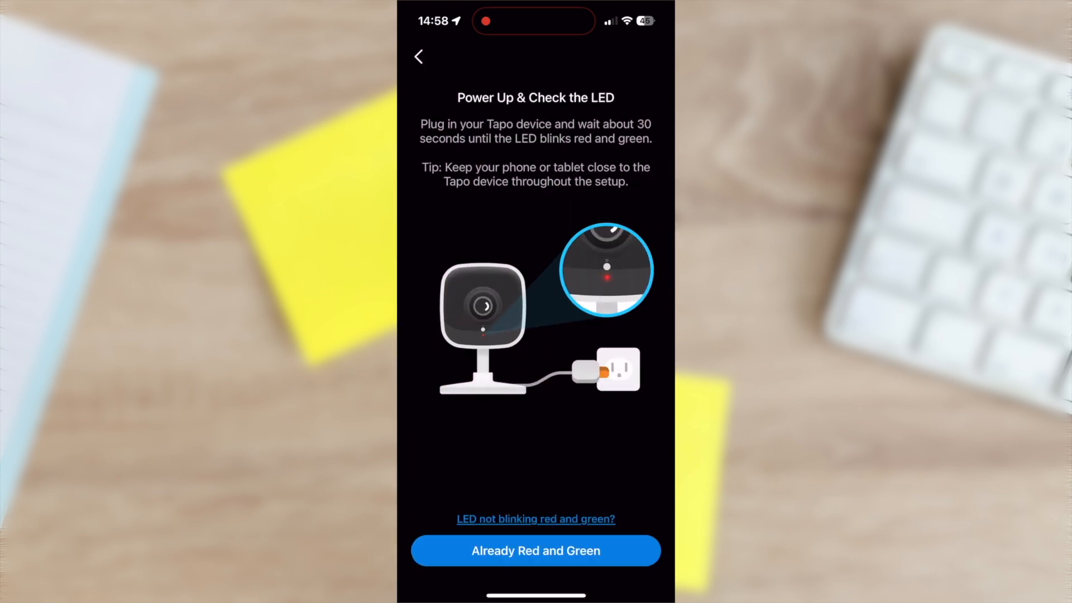
pyautogui.click(535, 551)
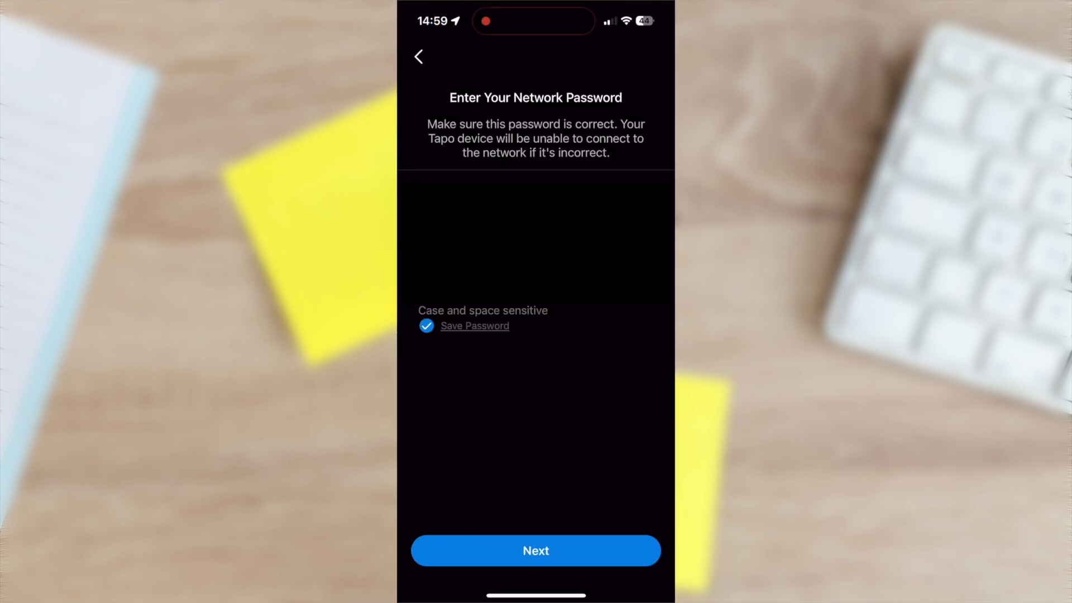
# Step: Join the camera to the home network, place it in Ext, and dismiss the completion tips
pyautogui.click(536, 551)
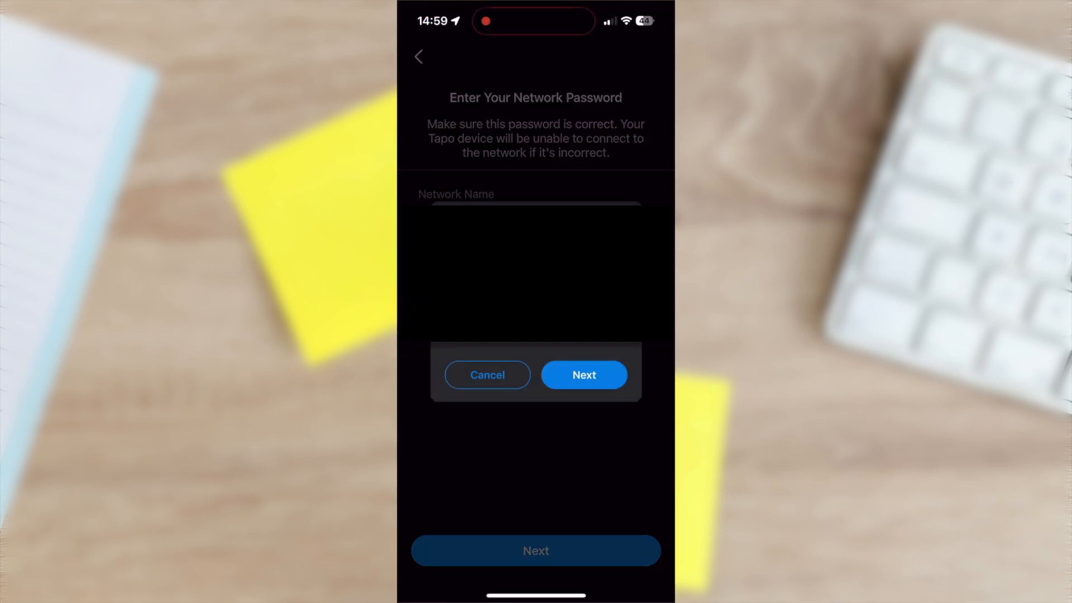
pyautogui.click(584, 375)
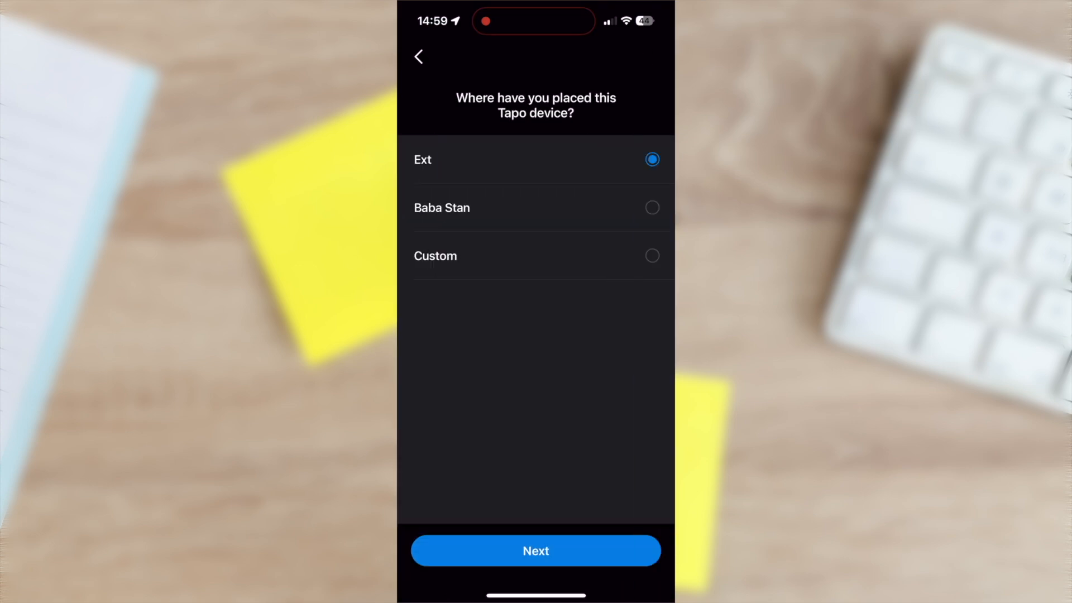
pyautogui.click(535, 550)
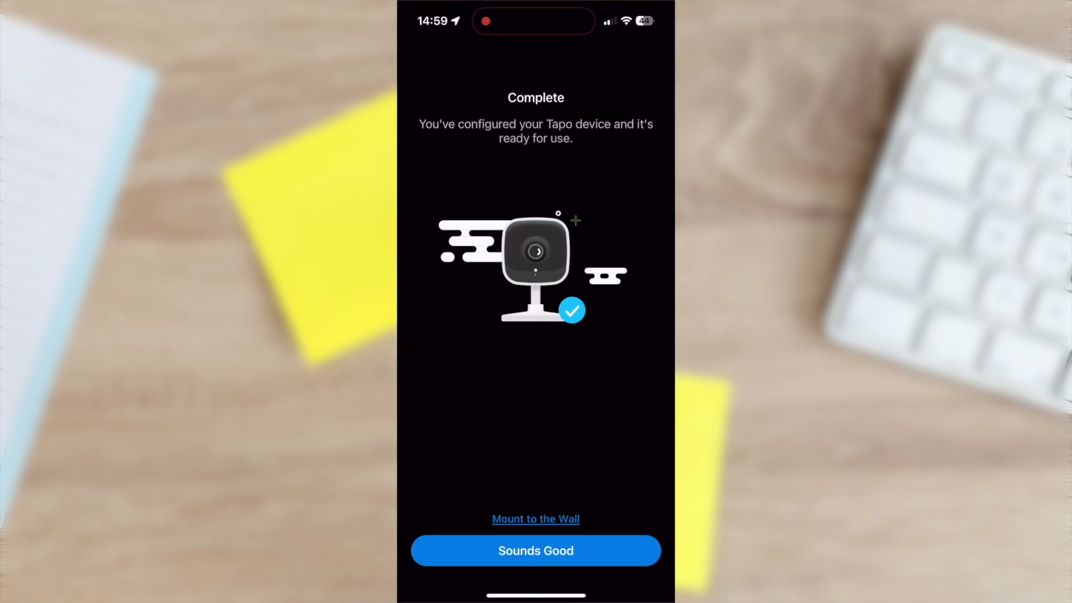
pyautogui.click(535, 551)
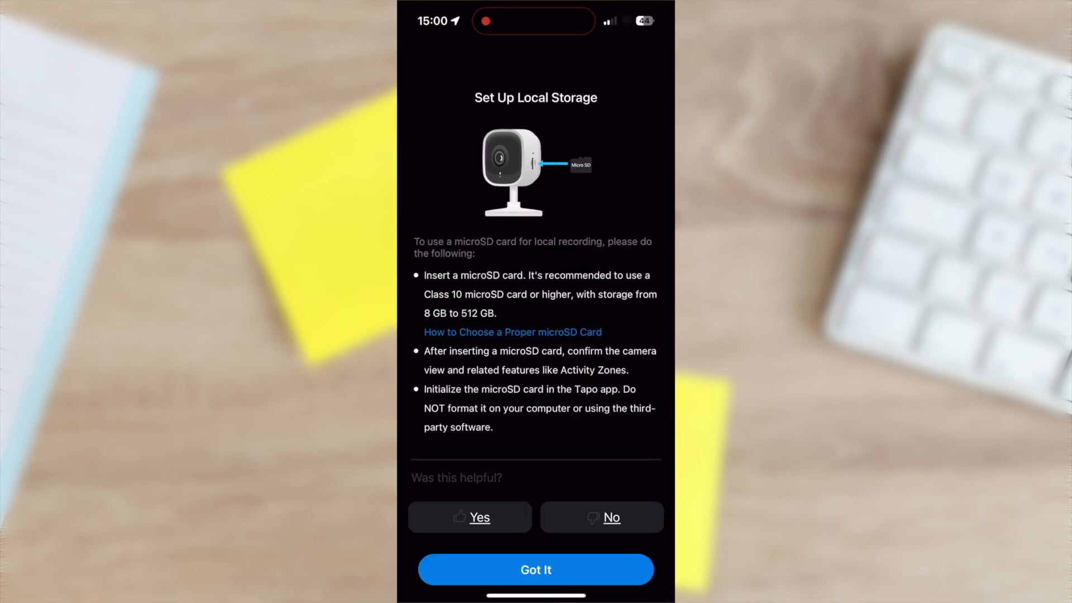
pyautogui.click(535, 569)
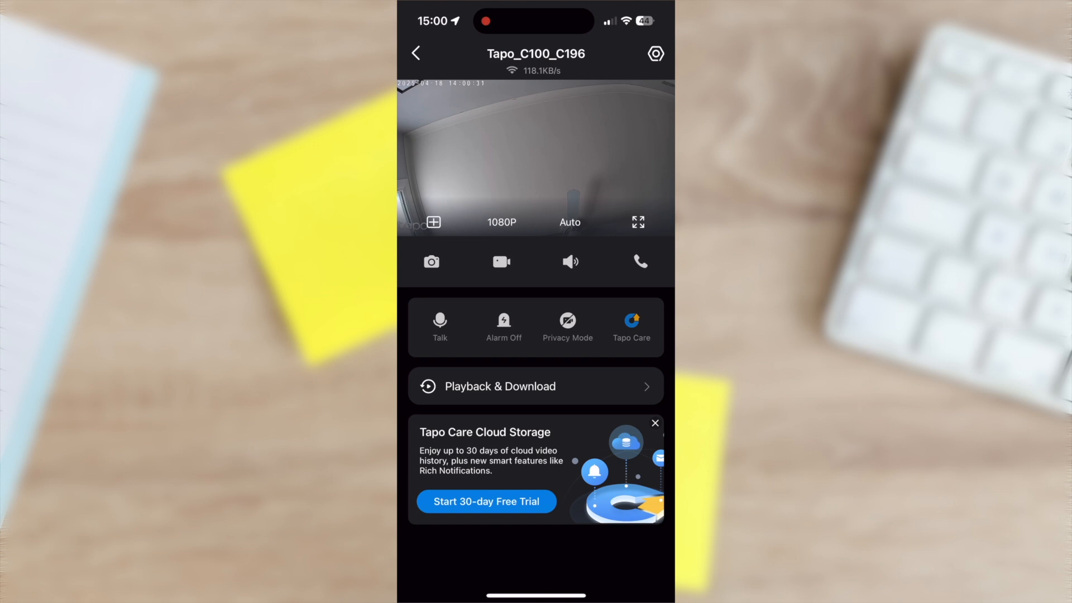
# Step: Create camera account 'admin123' with a password under Advanced Settings
pyautogui.click(655, 54)
pyautogui.write('a')
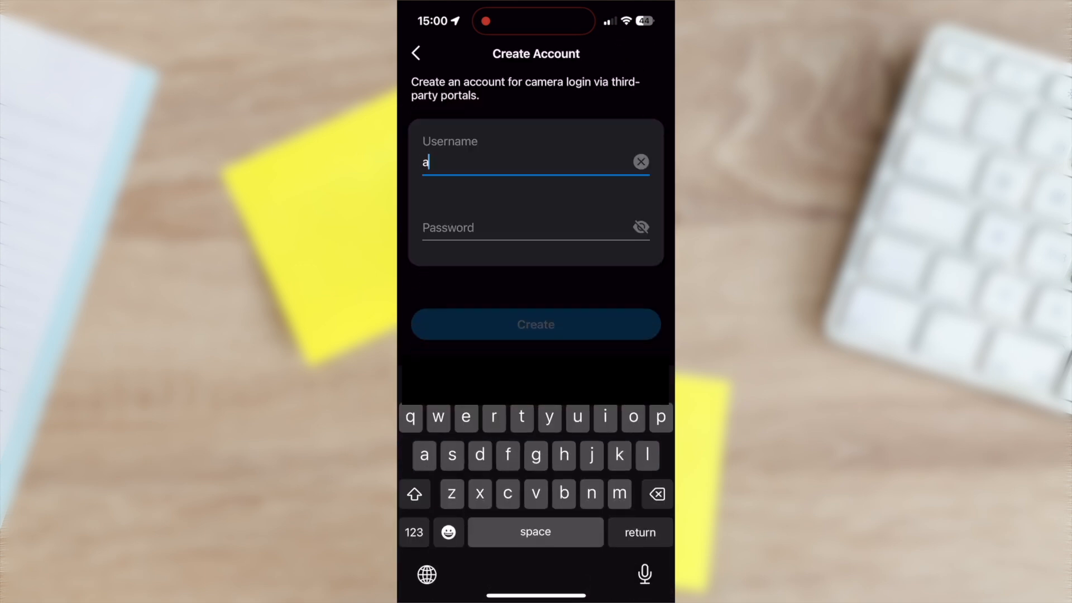
pyautogui.write('dmin123')
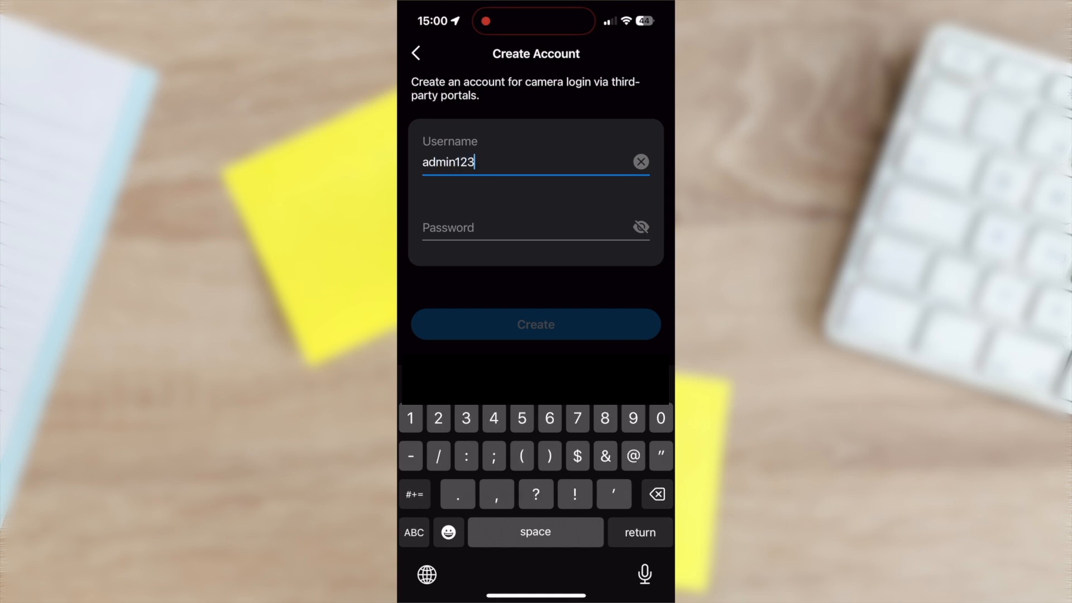
pyautogui.click(533, 228)
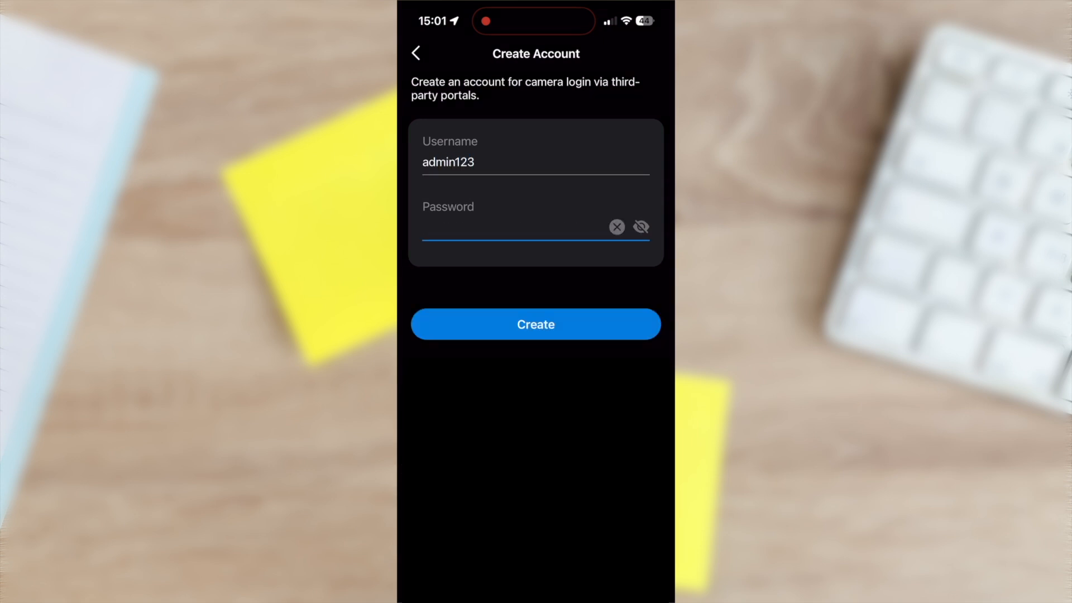
pyautogui.click(535, 324)
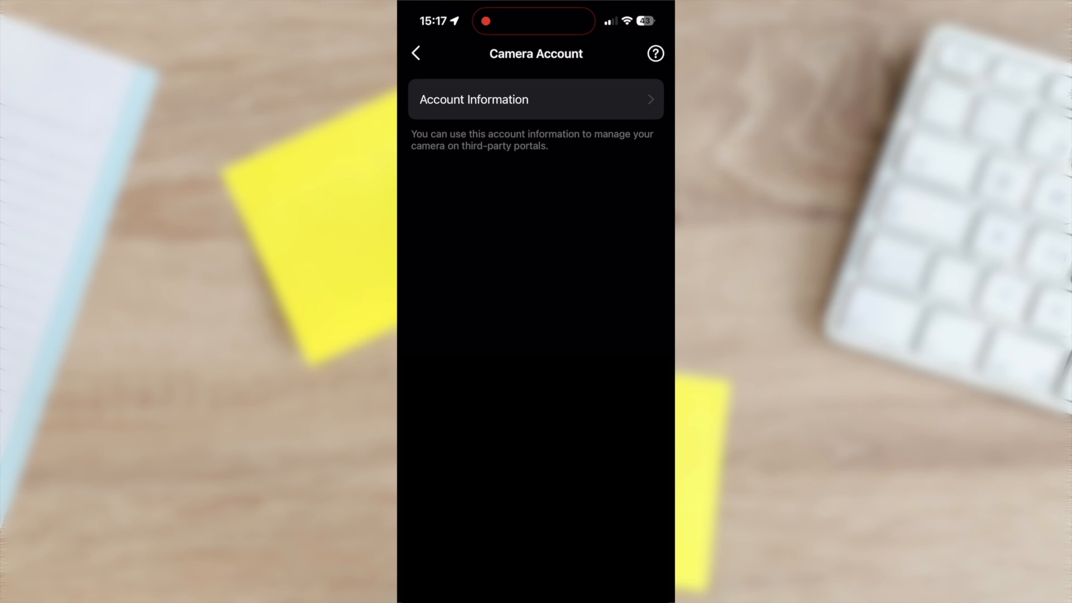
# Step: Switch the camera's network settings to a static IP of 10.10.2.8
pyautogui.click(536, 99)
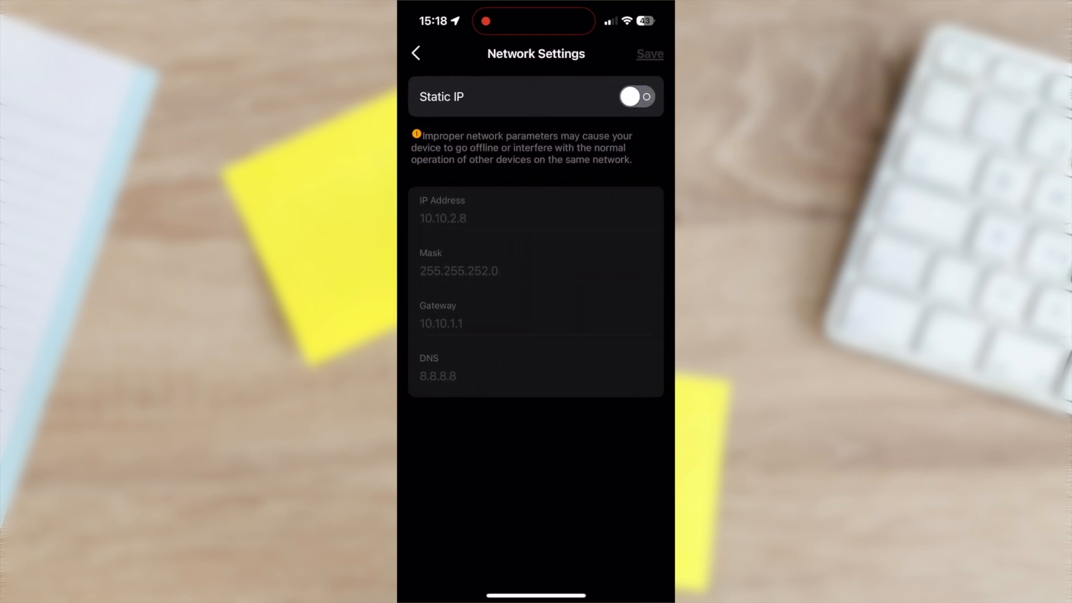
pyautogui.click(635, 96)
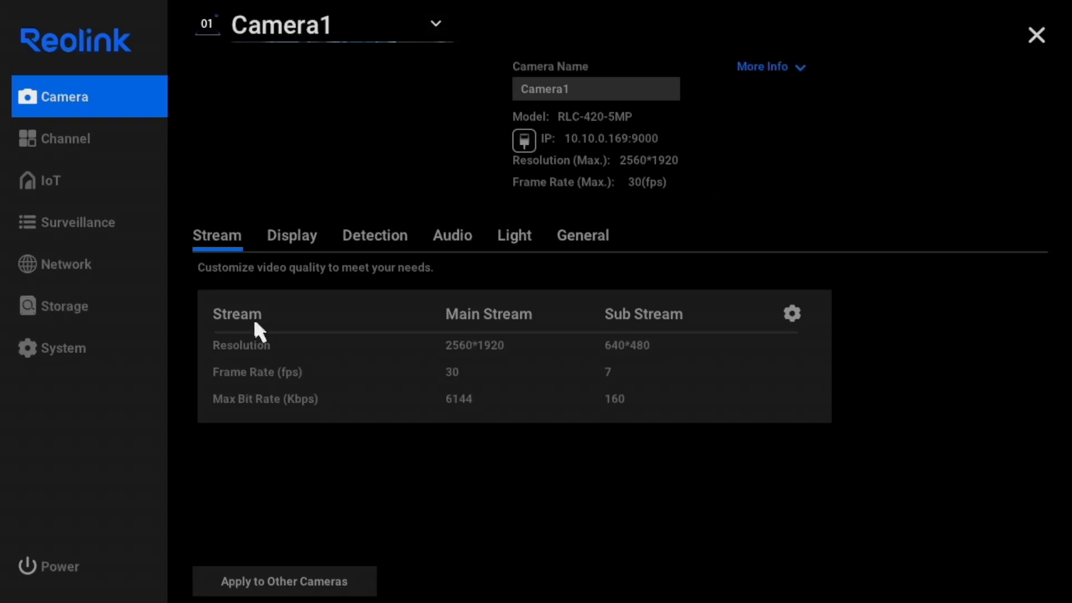
# Step: Open the scanned-device list for empty channel 09 on page 2 of the Channel List
pyautogui.click(65, 138)
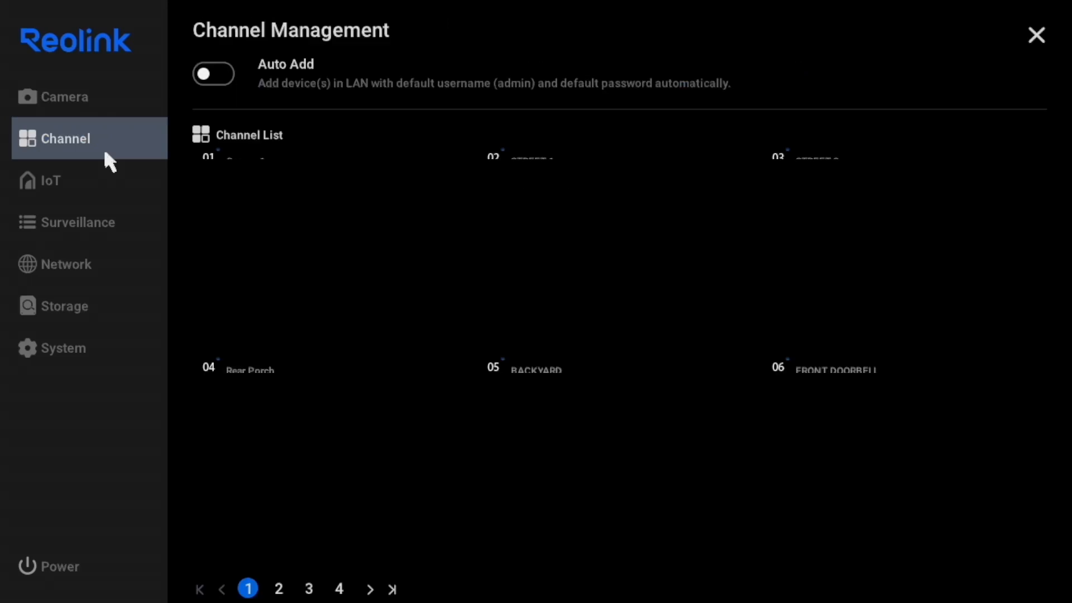
pyautogui.click(278, 588)
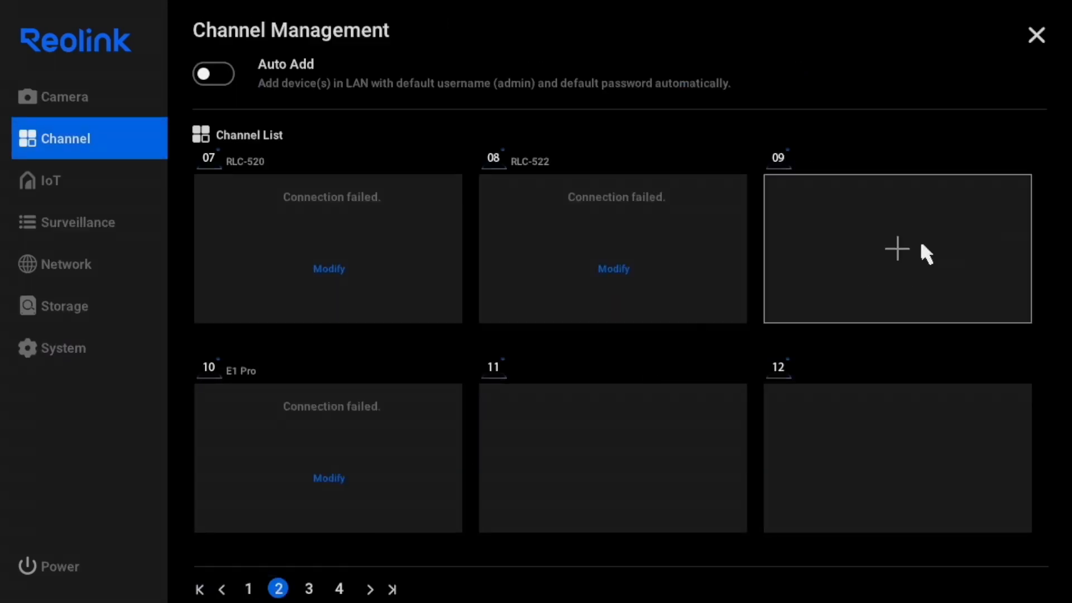
pyautogui.click(896, 248)
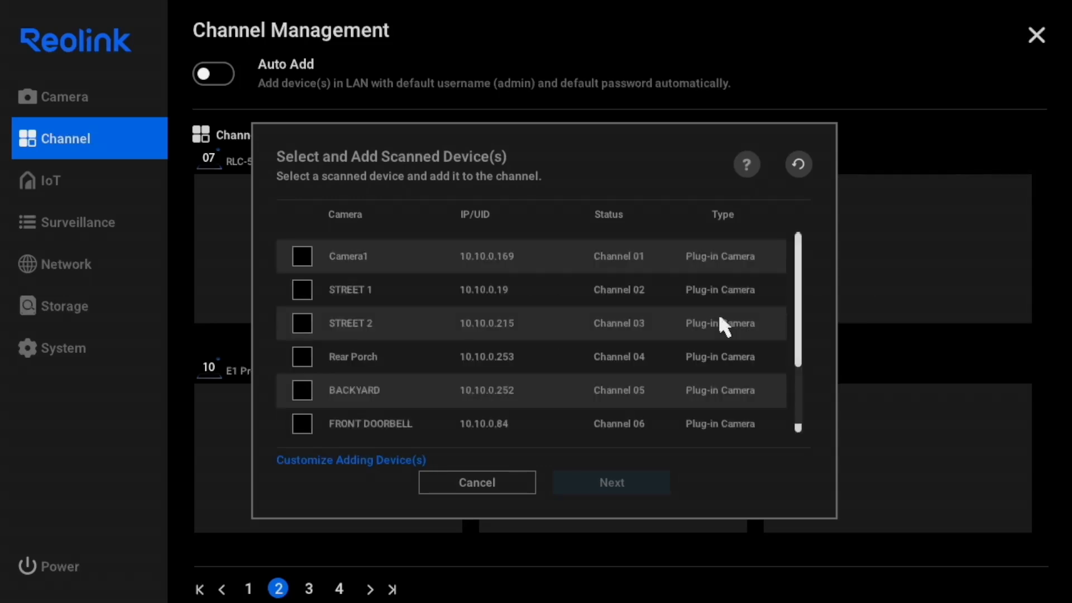
# Step: Tick the C100 ONVIF camera at 10.10.2.8 in the scanned device list
pyautogui.scroll(-3)
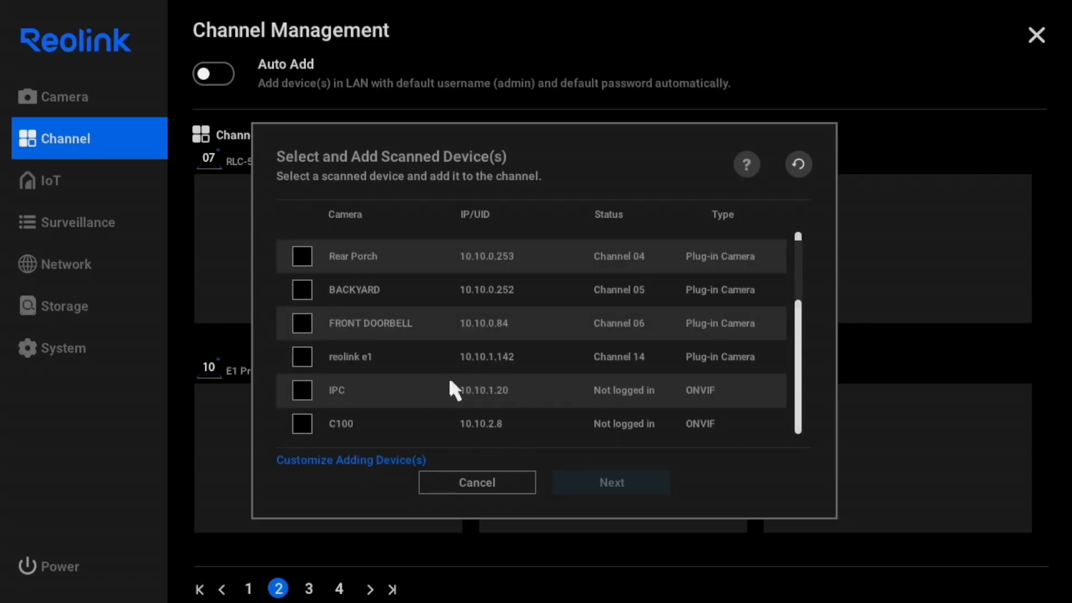
pyautogui.click(301, 423)
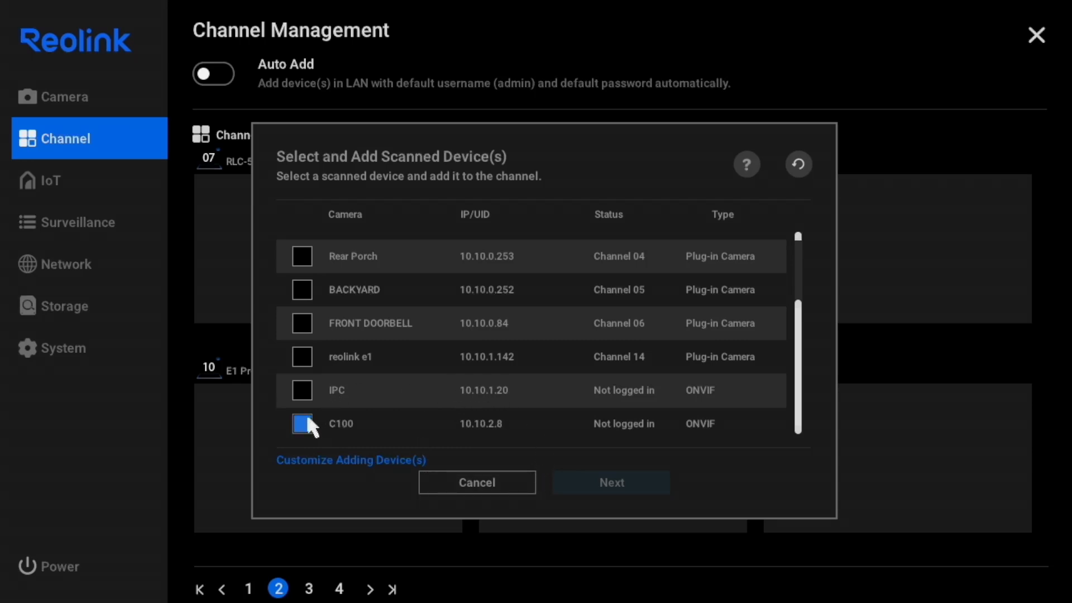